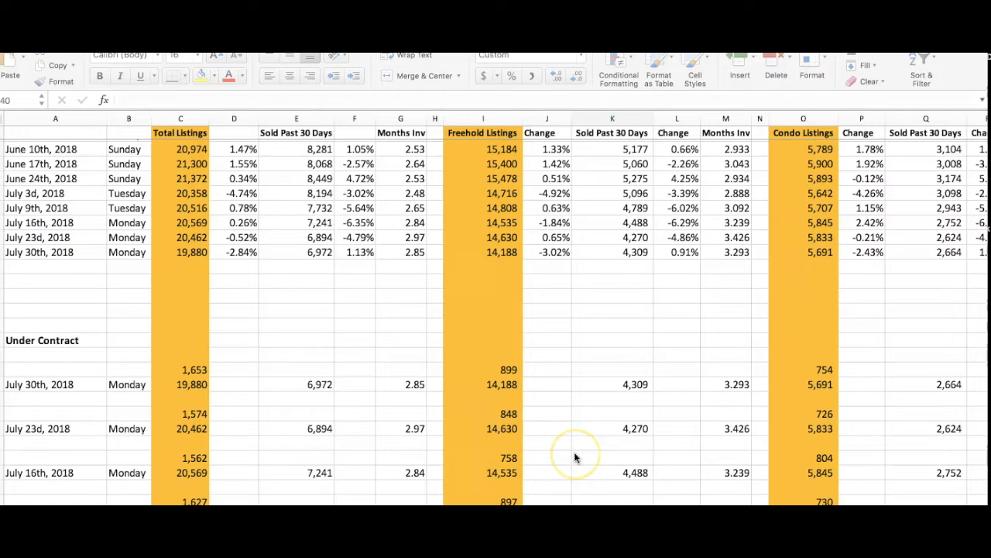
{"action": "mouse_move", "coordinate": [576, 457]}
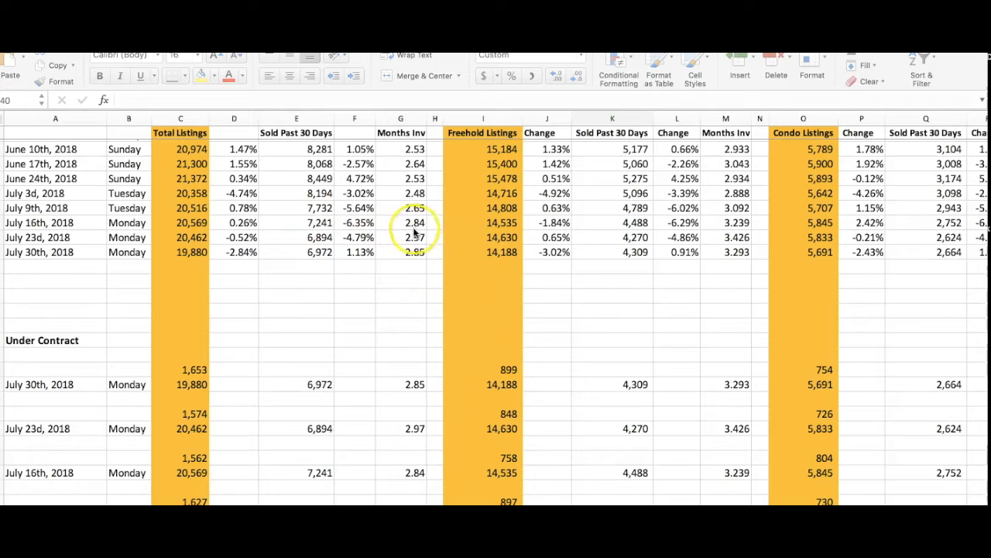
{"action": "mouse_move", "coordinate": [445, 262]}
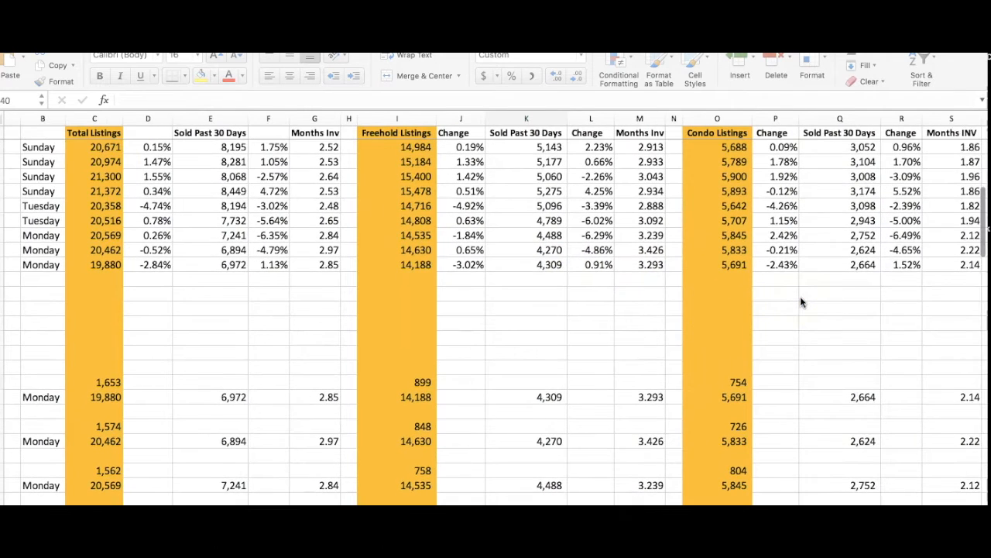
{"action": "mouse_move", "coordinate": [768, 305]}
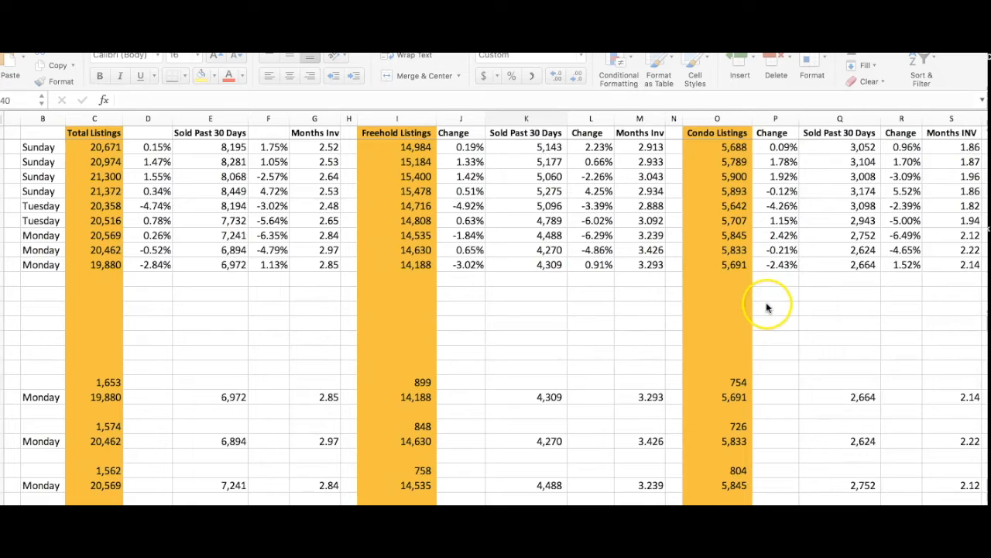
{"action": "mouse_move", "coordinate": [792, 296]}
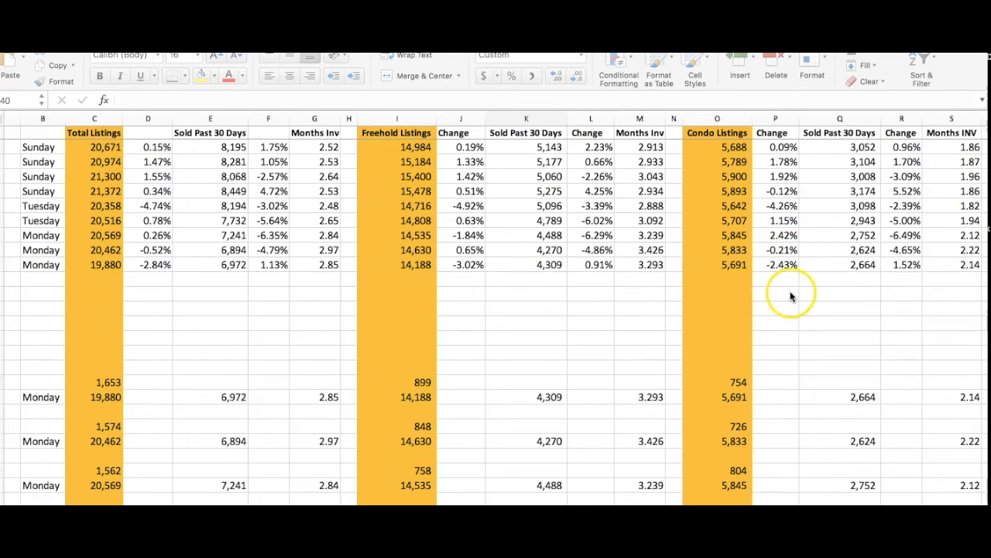
{"action": "mouse_move", "coordinate": [853, 265]}
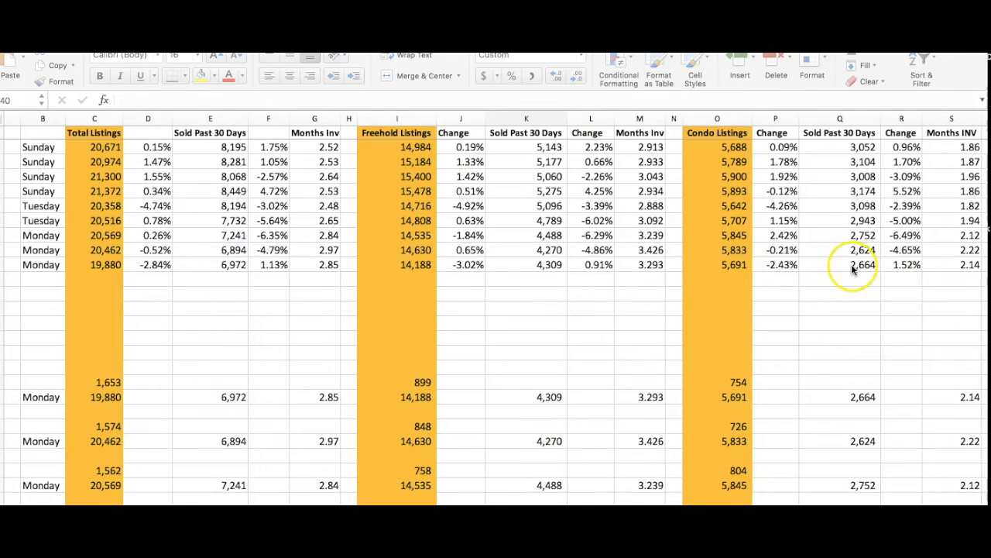
{"action": "mouse_move", "coordinate": [915, 294]}
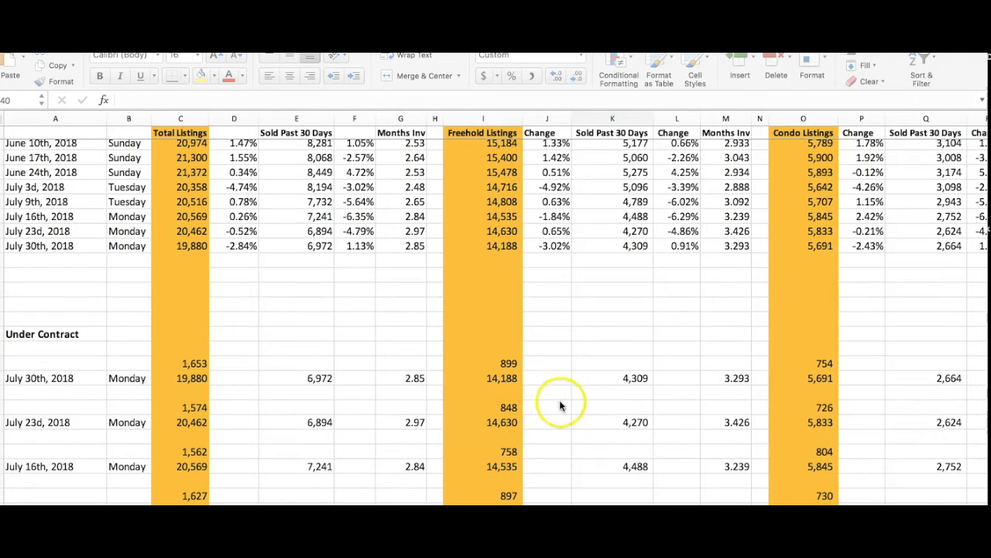
{"action": "mouse_move", "coordinate": [527, 366]}
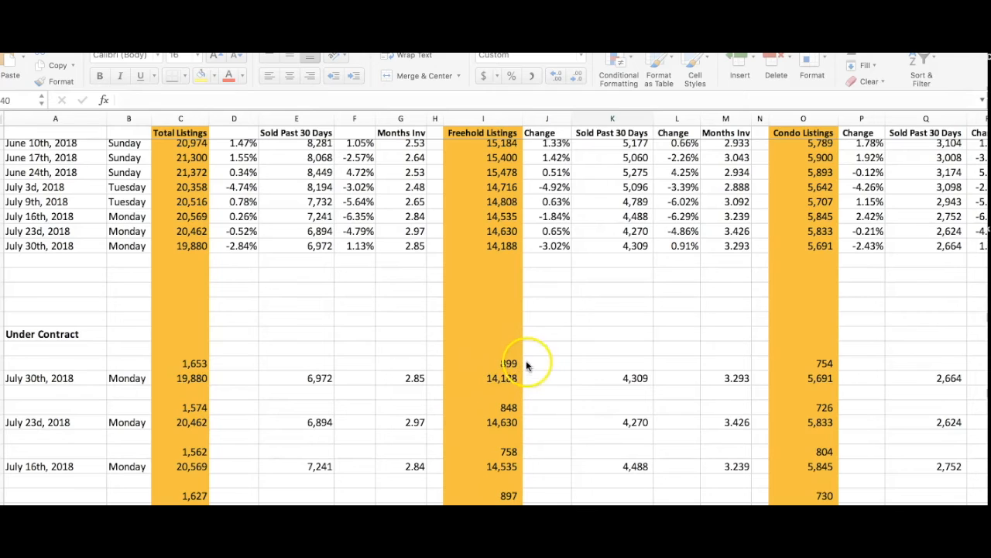
{"action": "mouse_move", "coordinate": [512, 378]}
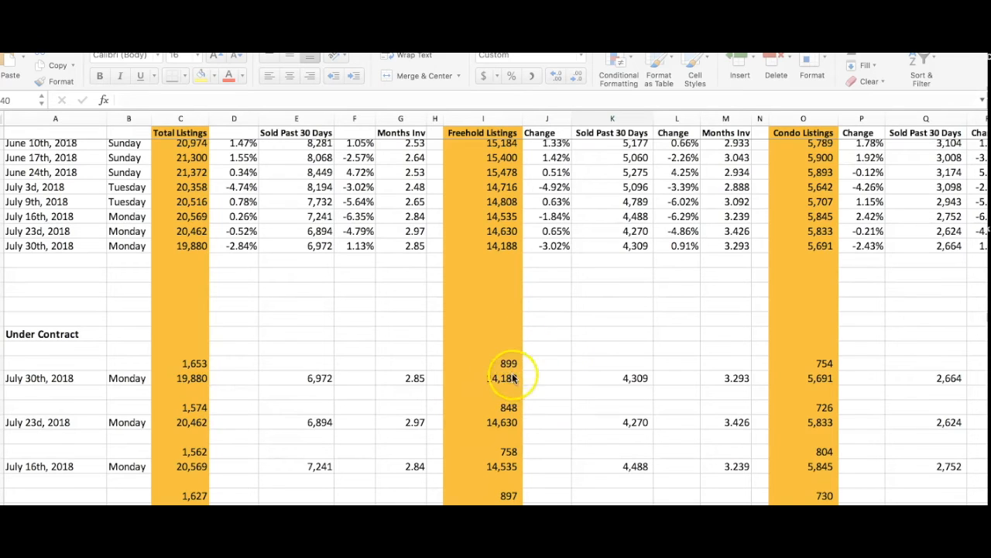